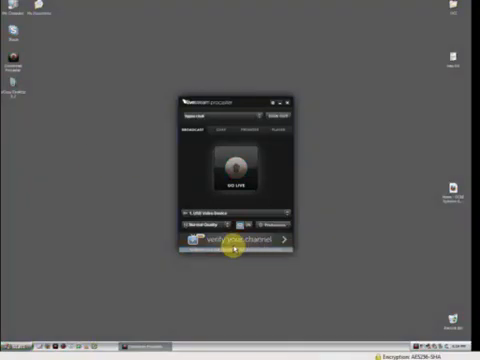
mouse_move(290, 220)
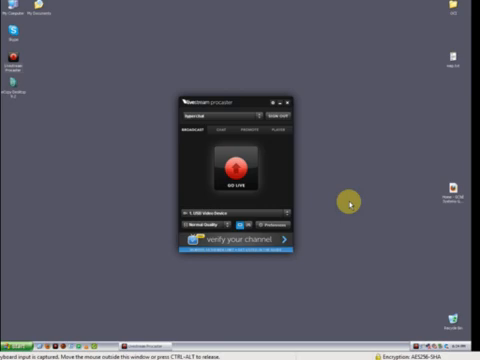
Step: Show the Promote panel with the channel link and embed code fields for sharing
click(232, 170)
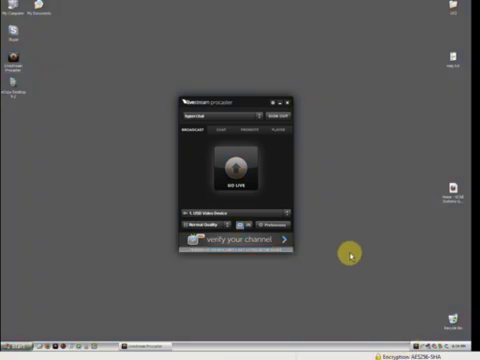
click(236, 168)
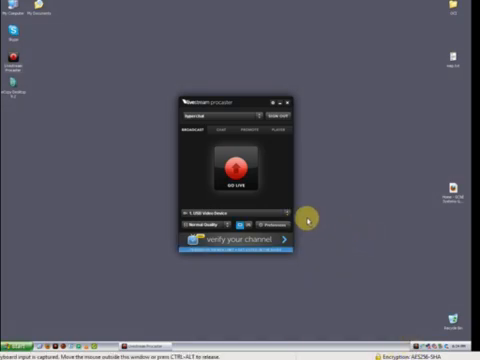
mouse_move(200, 262)
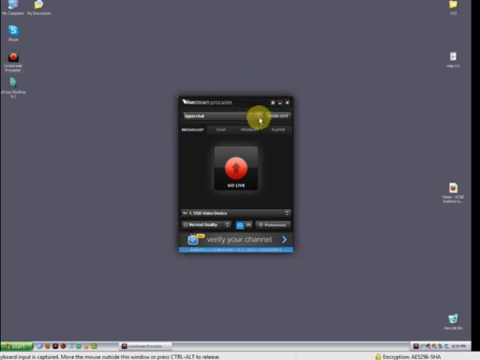
click(216, 122)
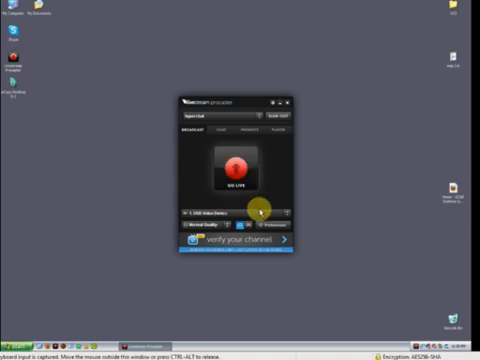
click(270, 214)
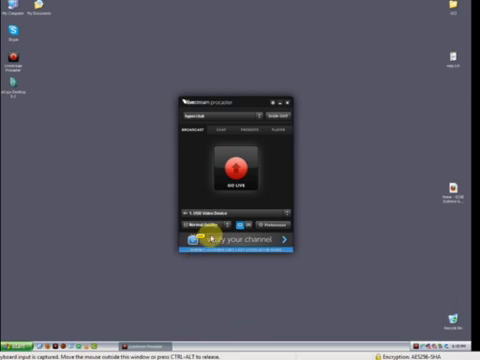
click(208, 228)
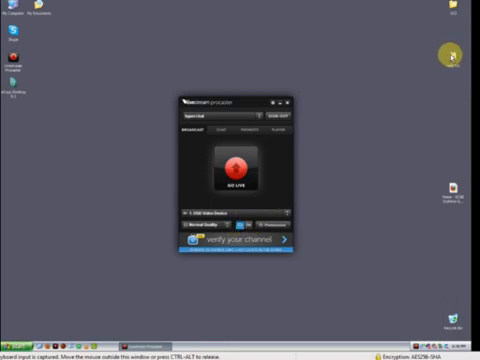
mouse_move(410, 298)
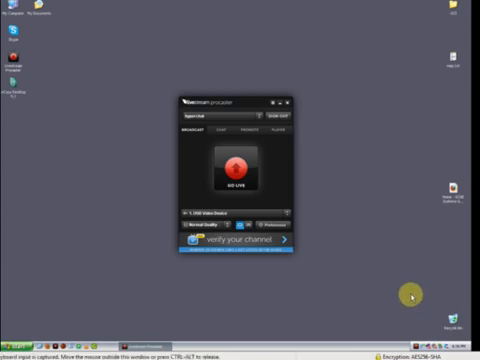
mouse_move(192, 48)
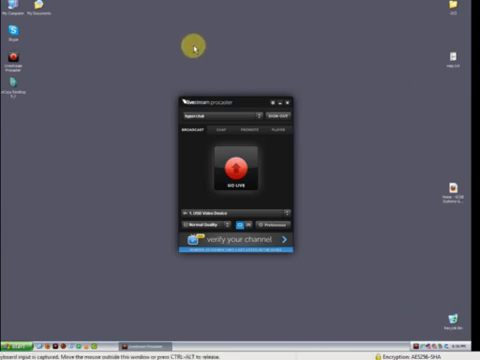
mouse_move(24, 244)
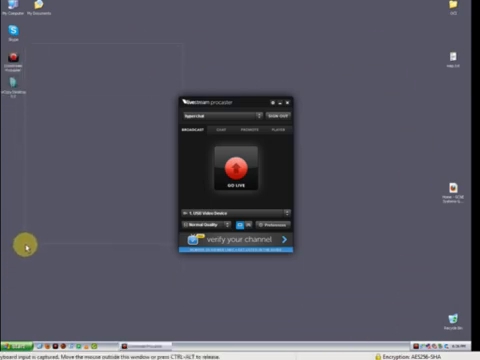
mouse_move(184, 168)
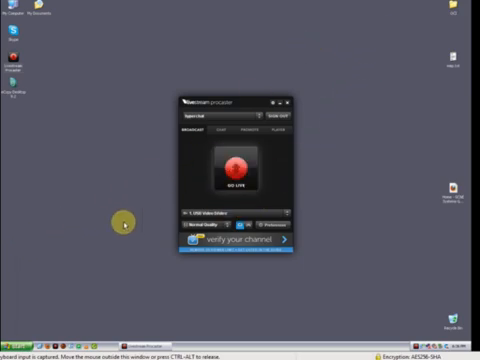
mouse_move(344, 42)
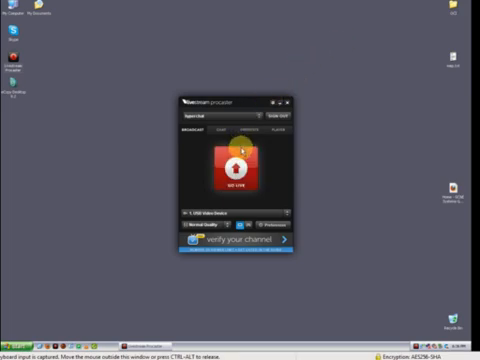
click(236, 164)
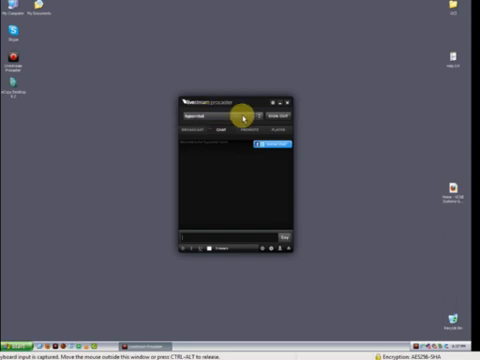
mouse_move(204, 234)
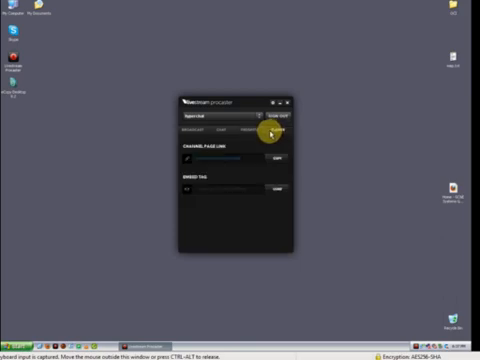
mouse_move(222, 188)
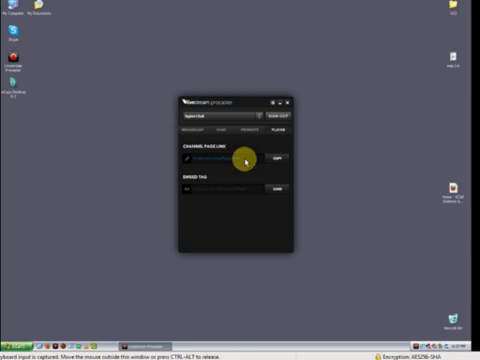
mouse_move(204, 132)
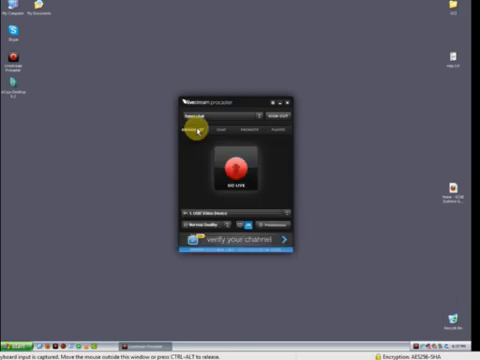
mouse_move(84, 316)
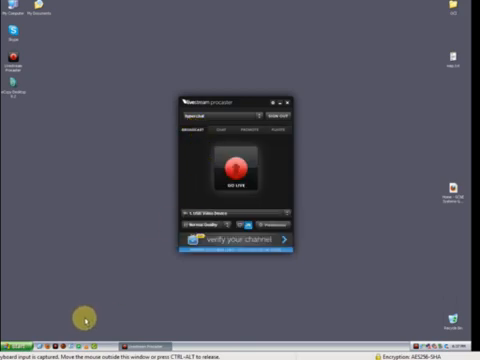
mouse_move(62, 340)
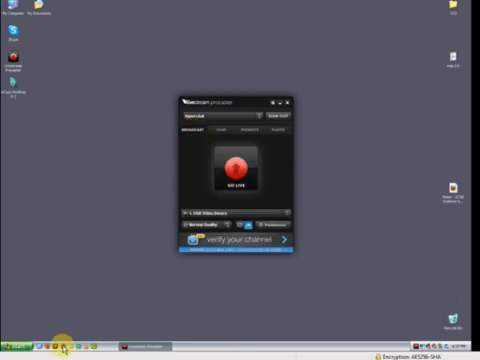